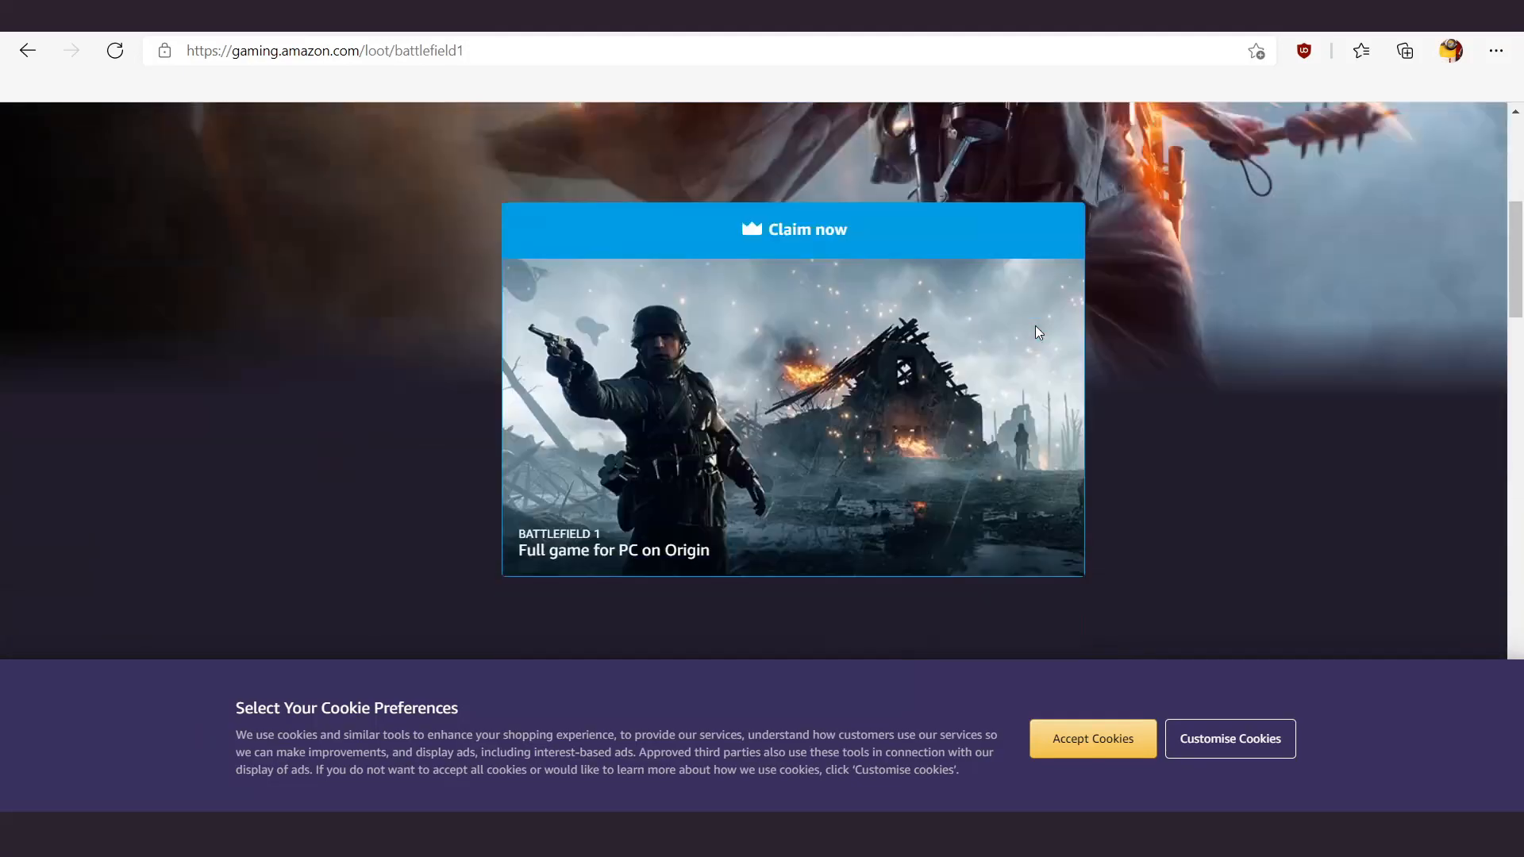
Claim Battlefield 1 on Prime Gaming and sign in to the EA account on Origin's redeem page.
left_click(794, 229)
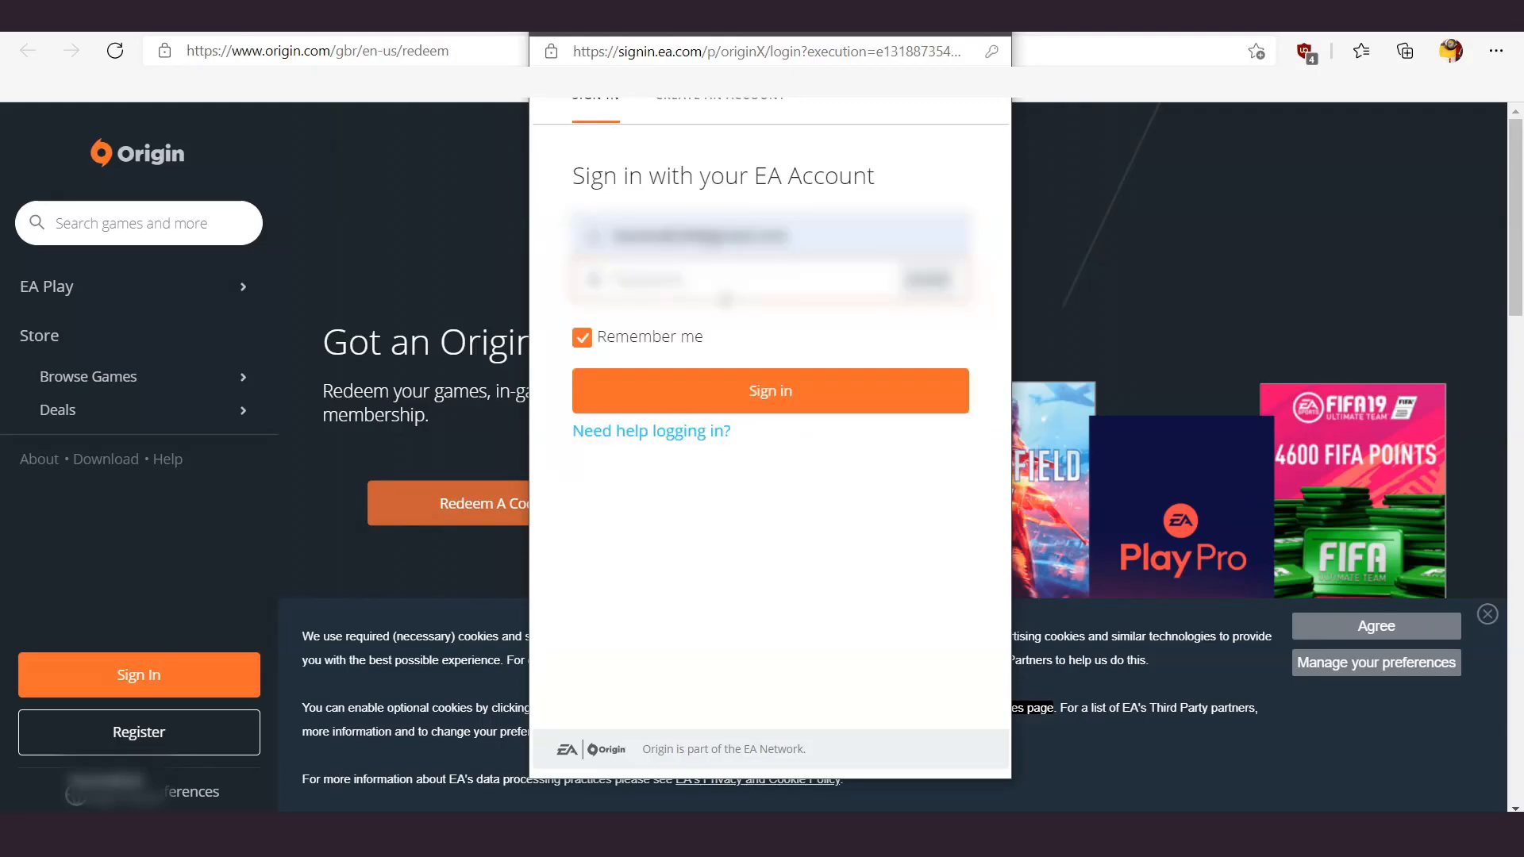
left_click(768, 391)
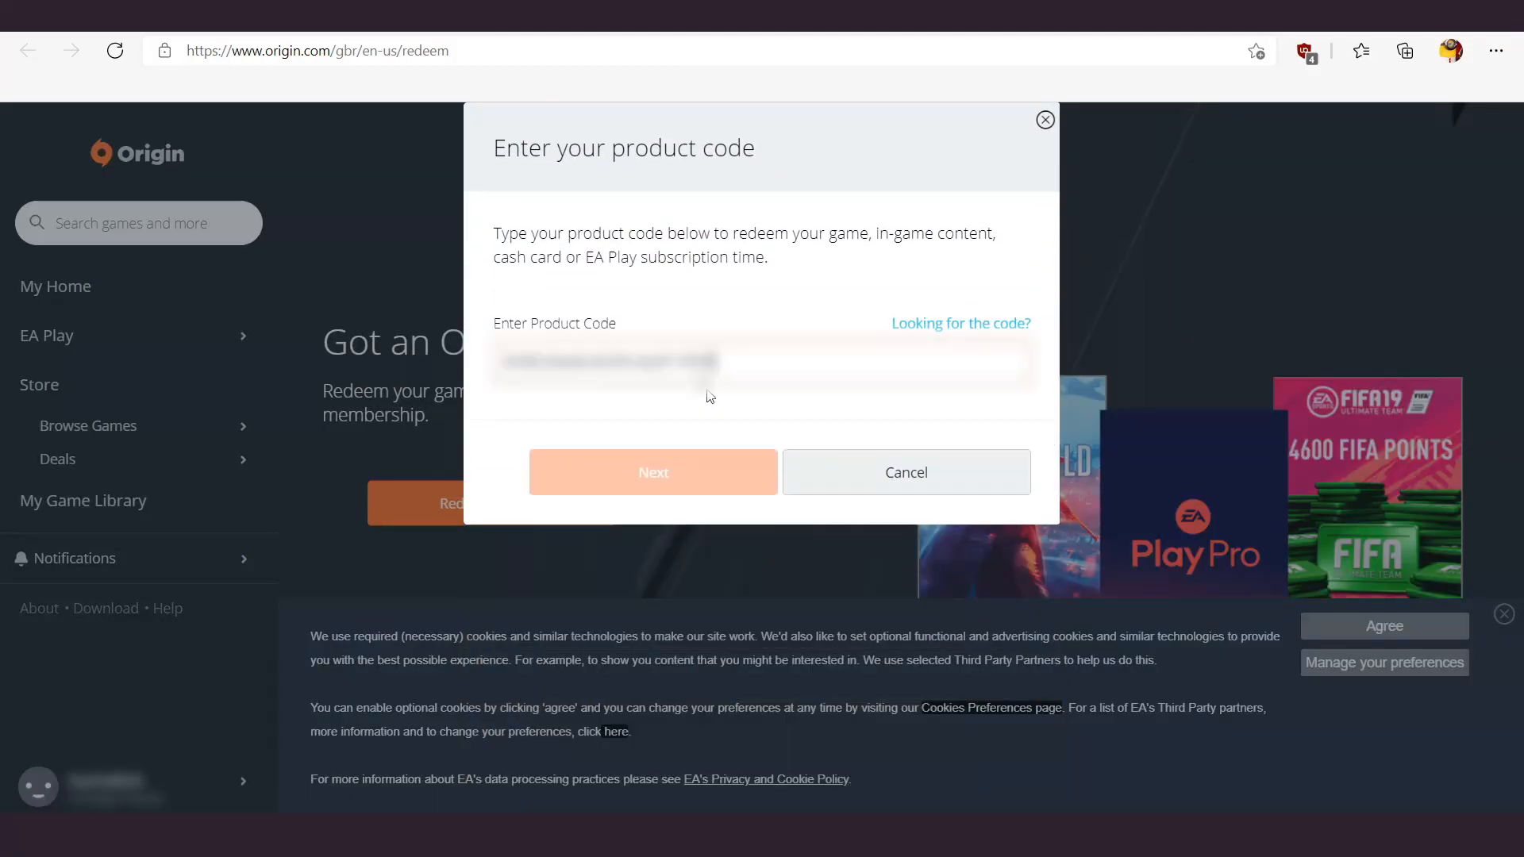
Redeem the Battlefield 1 code, confirm activation, and view it in the Origin game library.
left_click(653, 472)
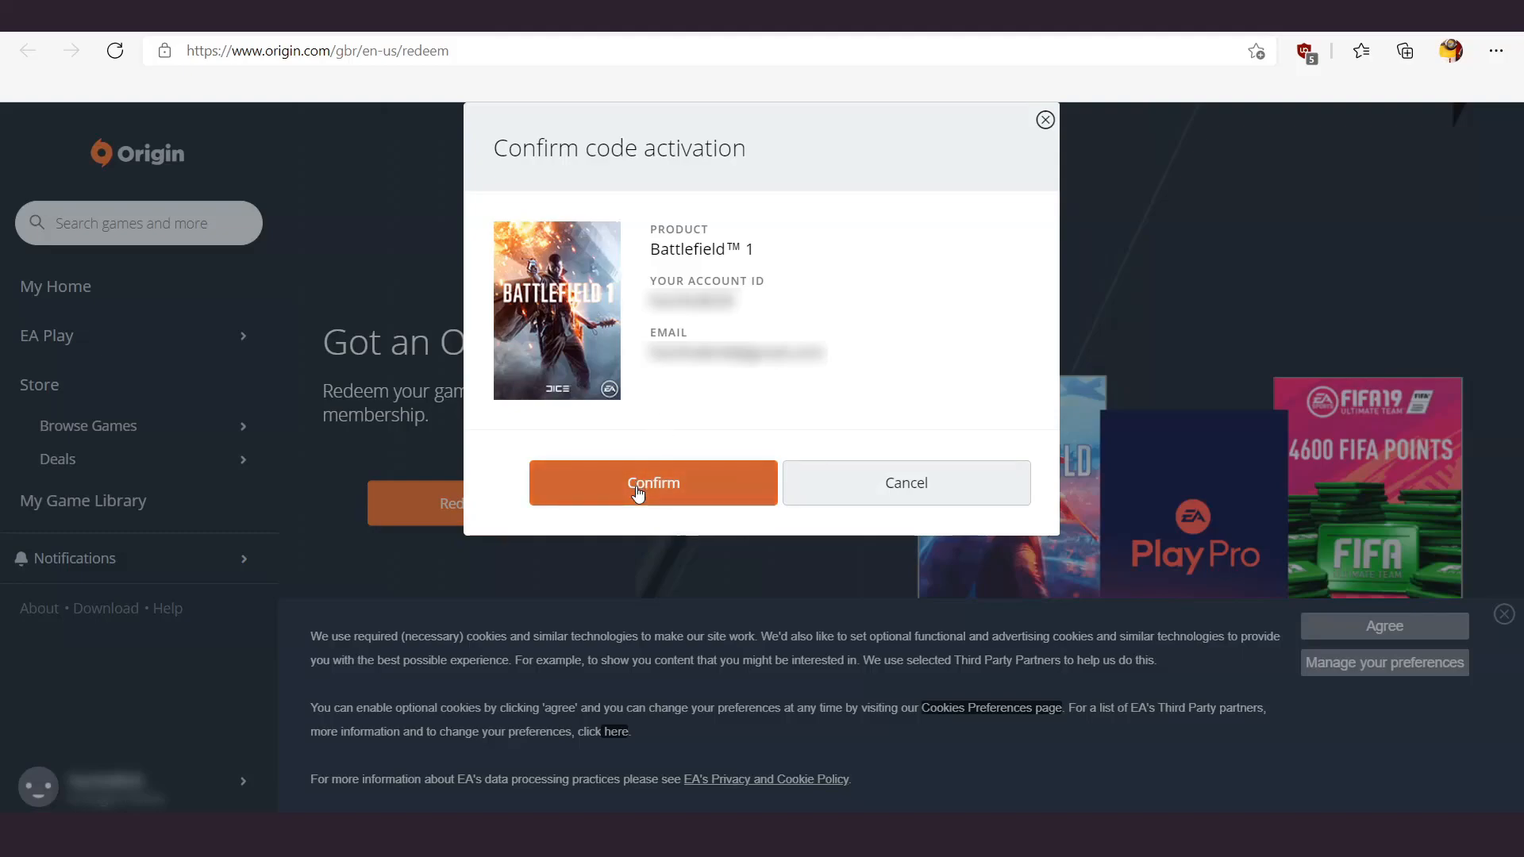
left_click(652, 483)
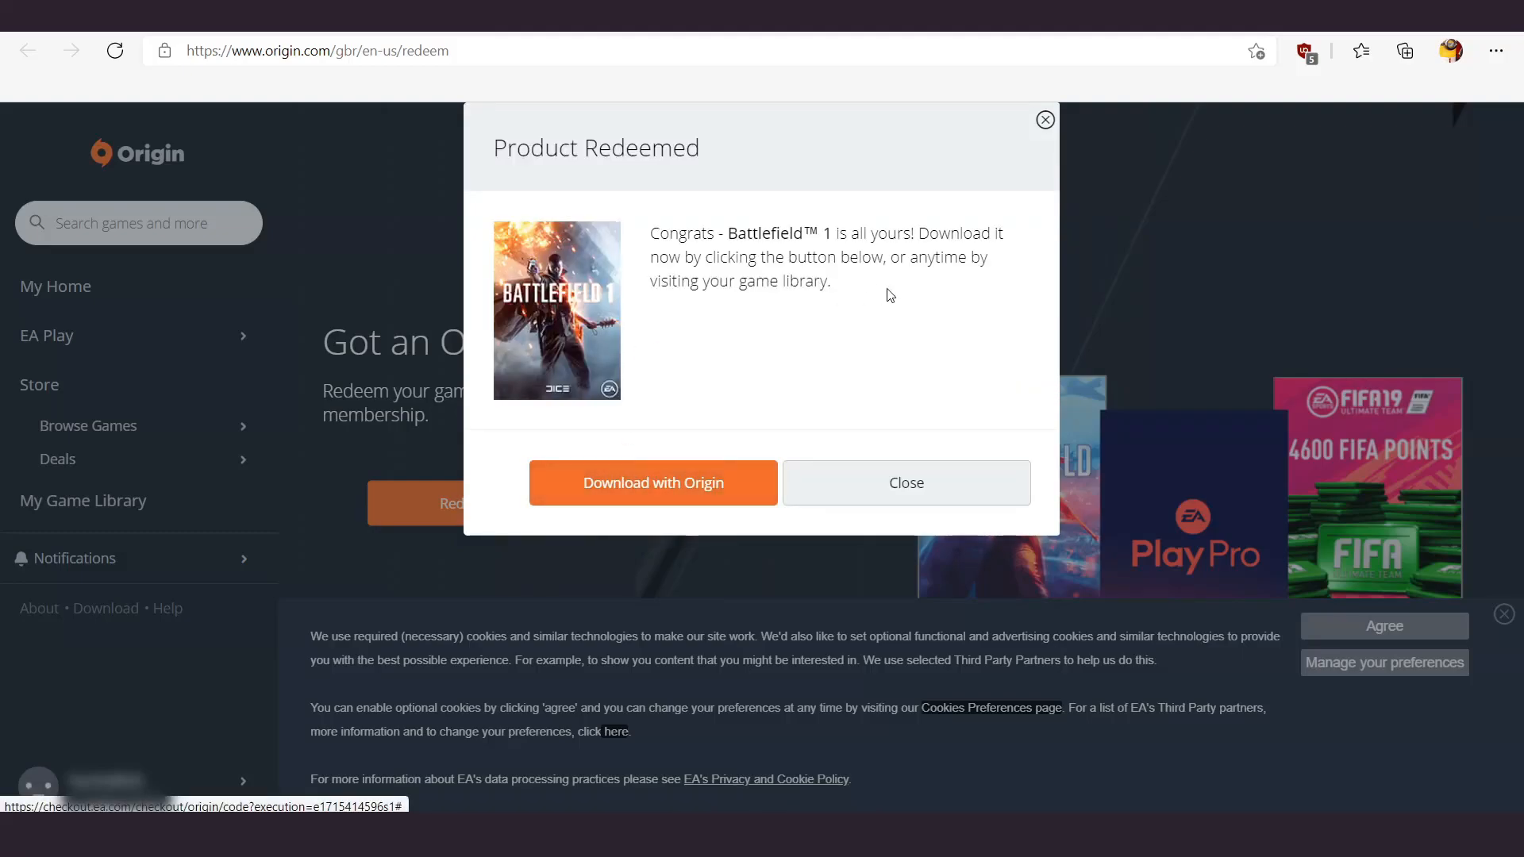
left_click(903, 483)
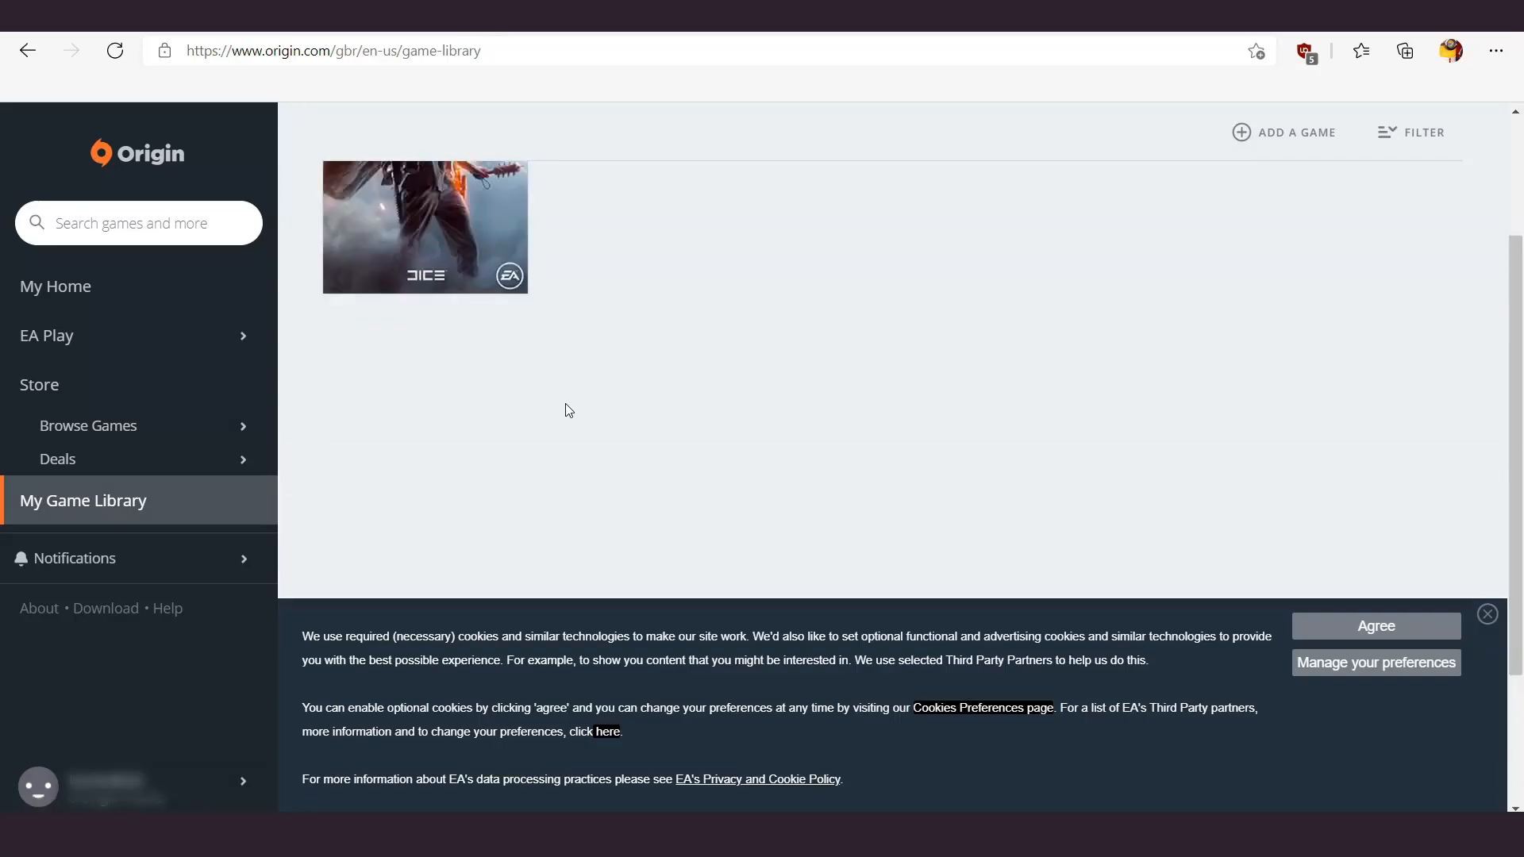